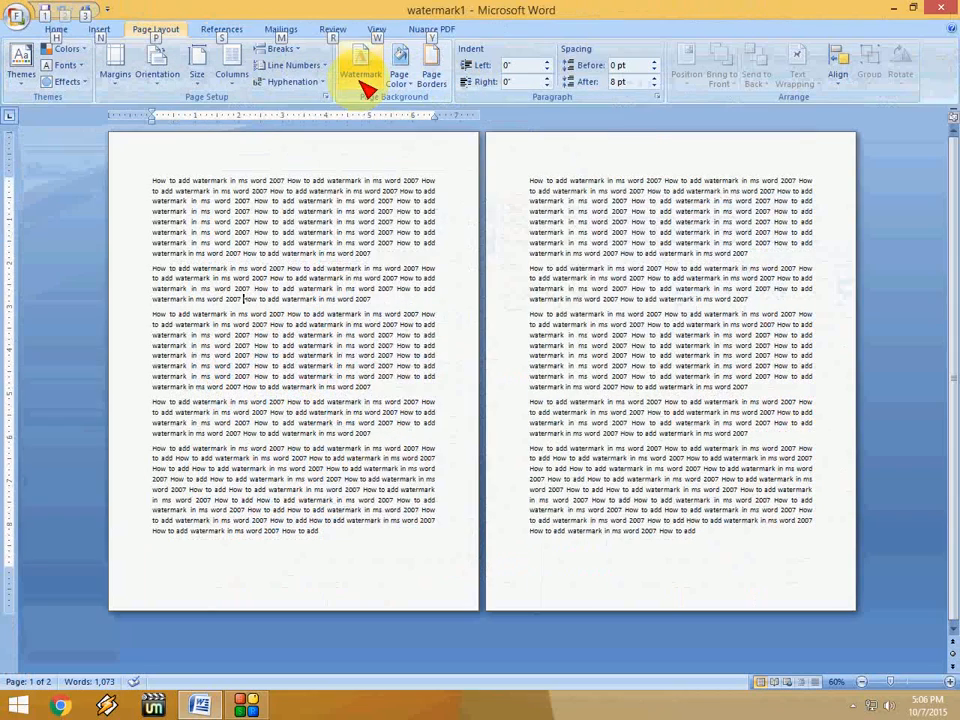
# Reach the Custom Watermark dialog from the Page Layout watermark gallery
pyautogui.click(360, 64)
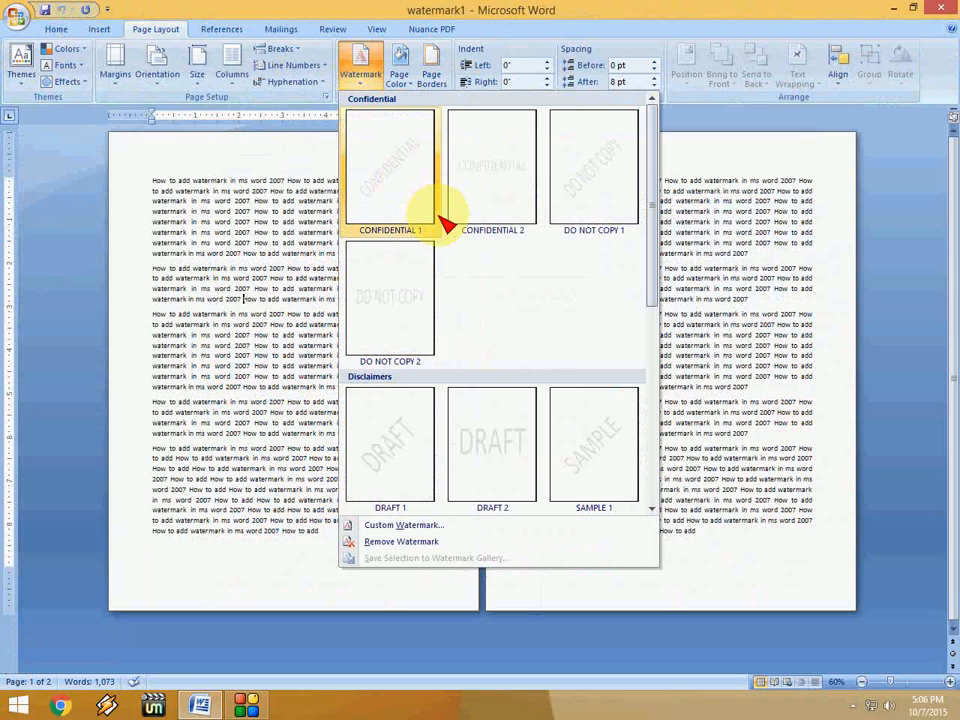
pyautogui.moveTo(592, 170)
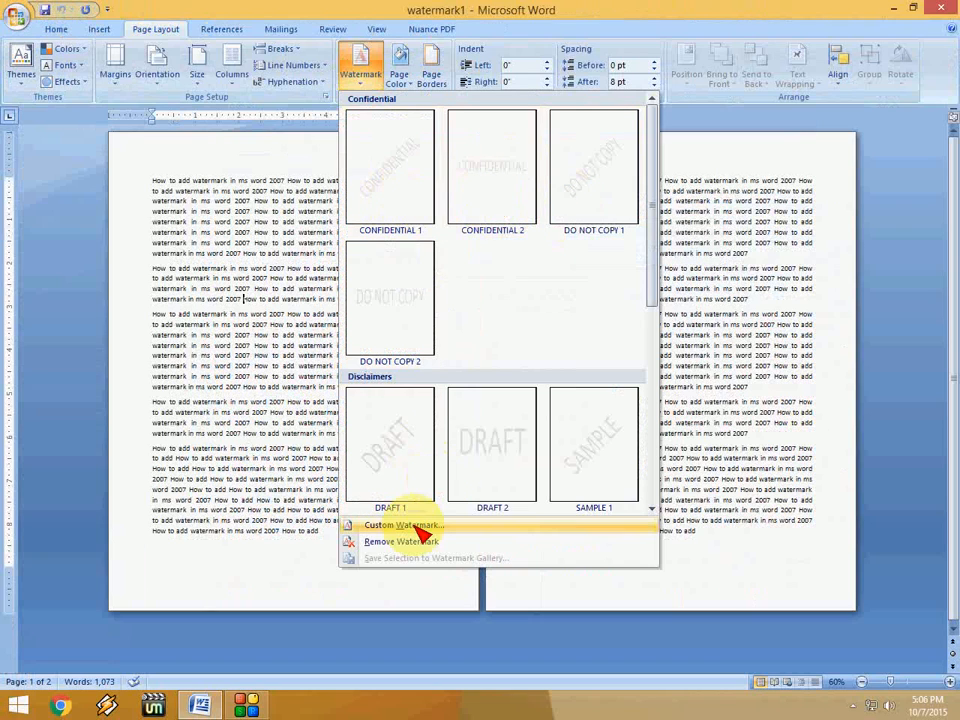
pyautogui.moveTo(390, 524)
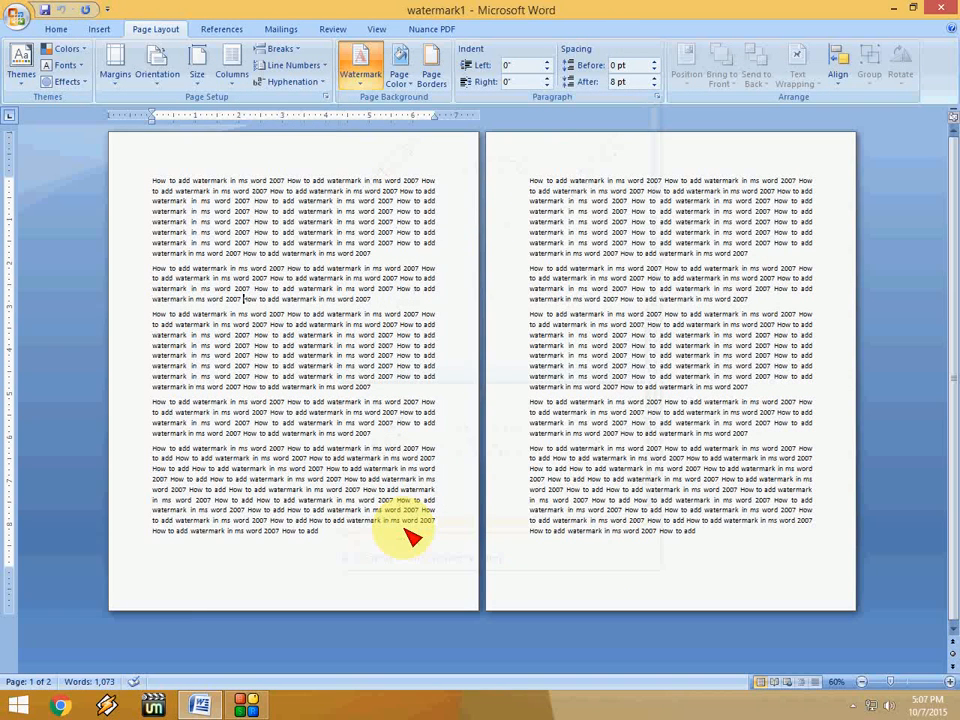
pyautogui.click(360, 64)
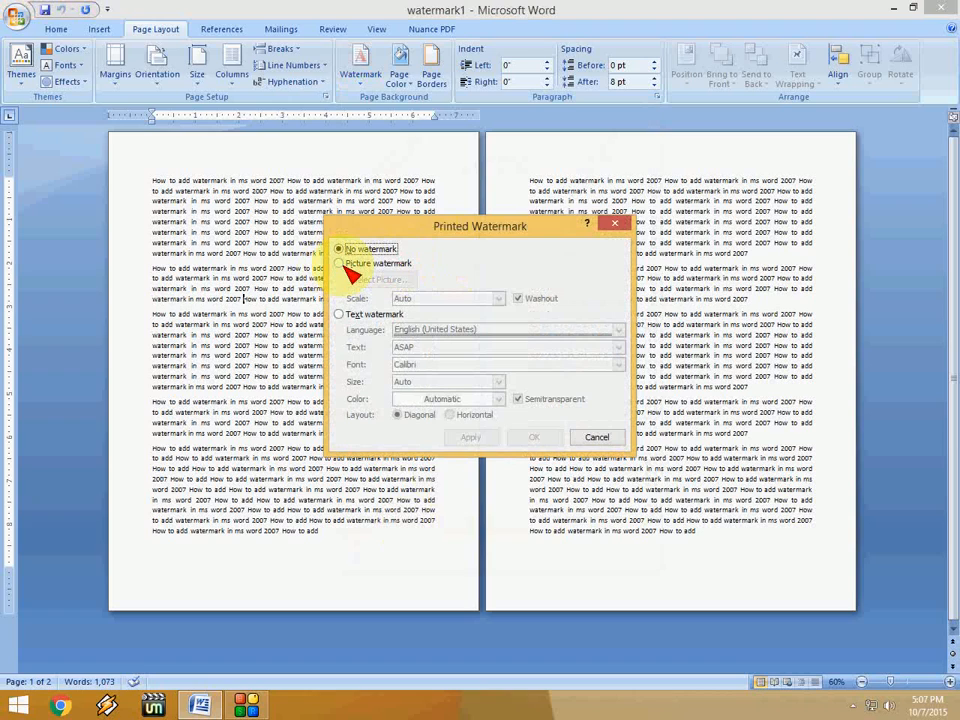
# Select Picture watermark and insert the JGP image from the Desktop as its source
pyautogui.click(340, 264)
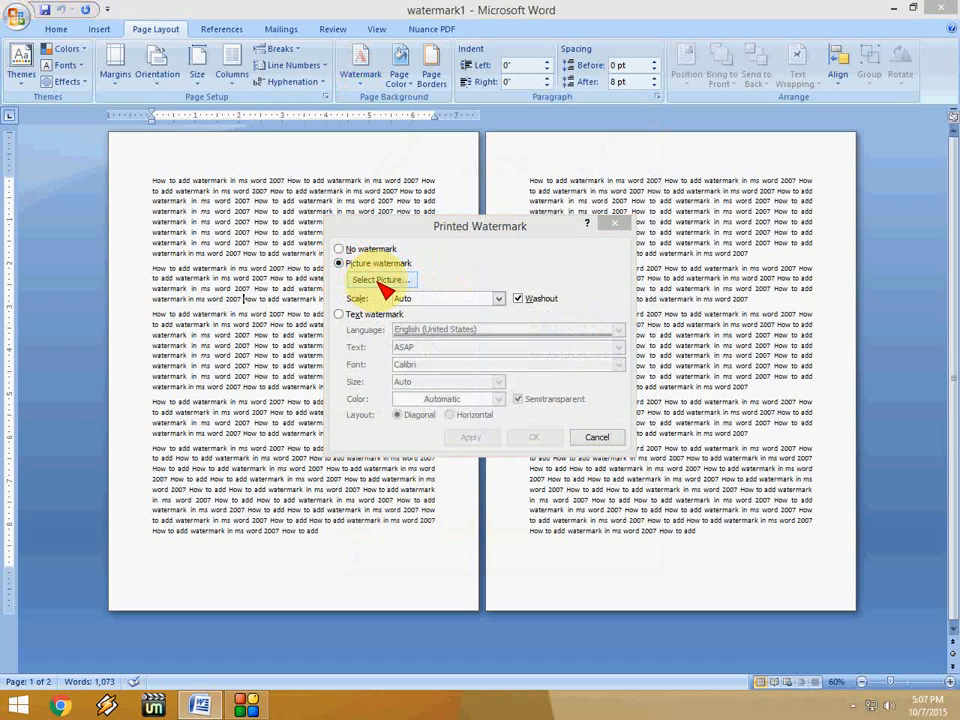
pyautogui.click(380, 280)
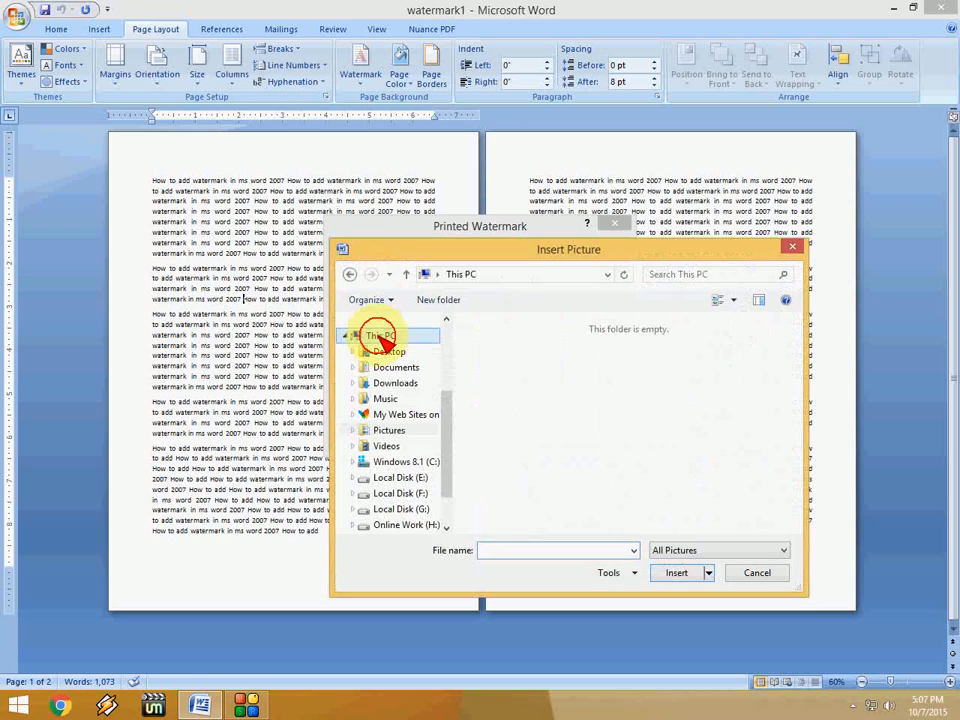
pyautogui.click(380, 336)
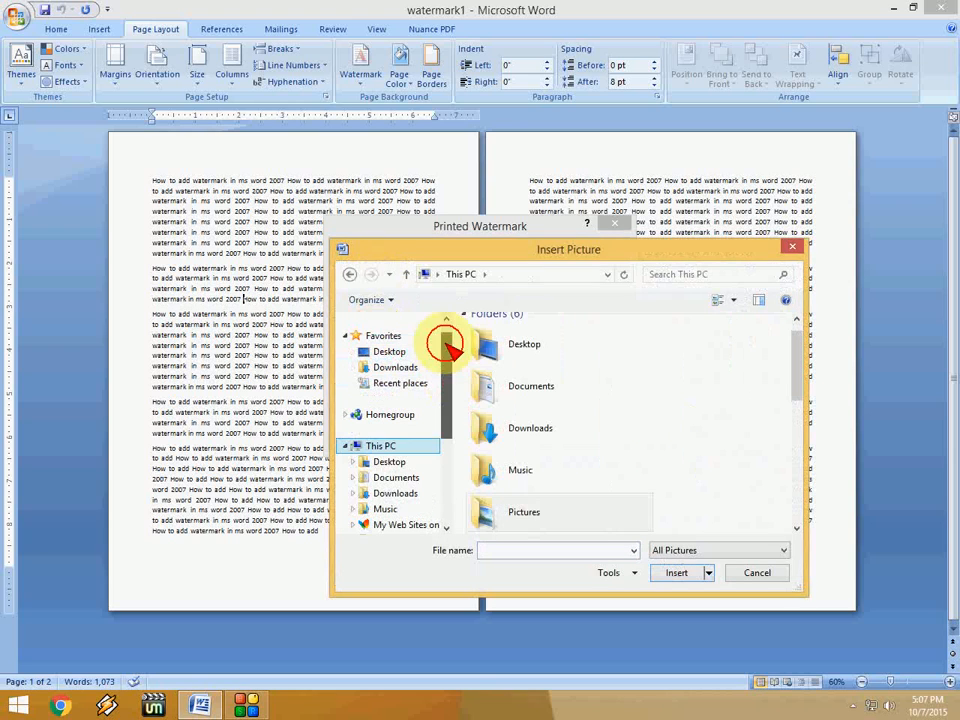
pyautogui.click(388, 352)
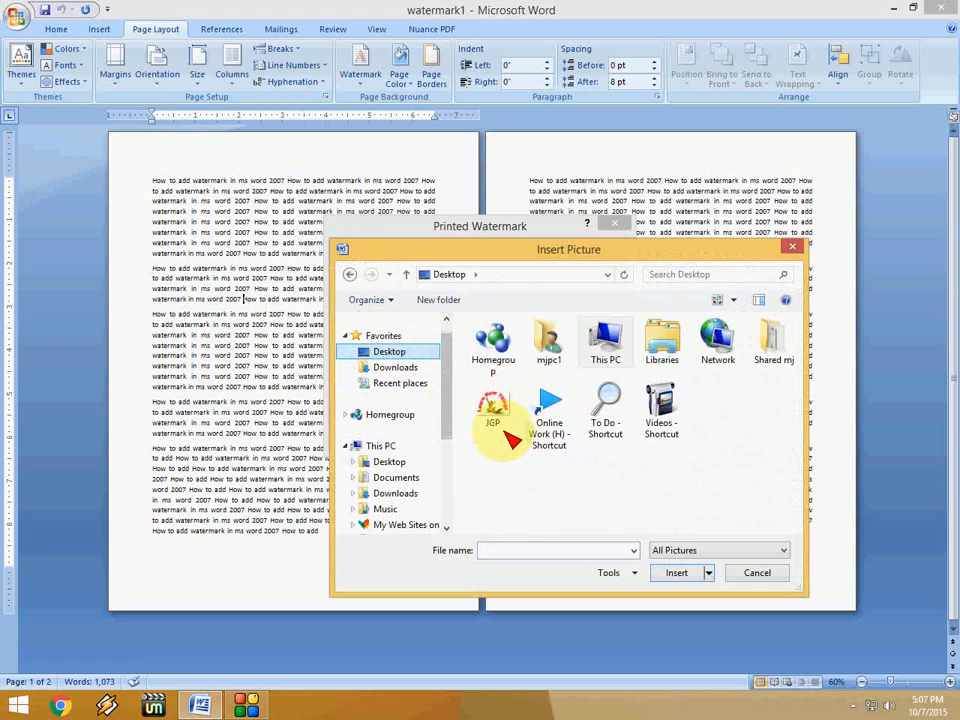
pyautogui.click(492, 404)
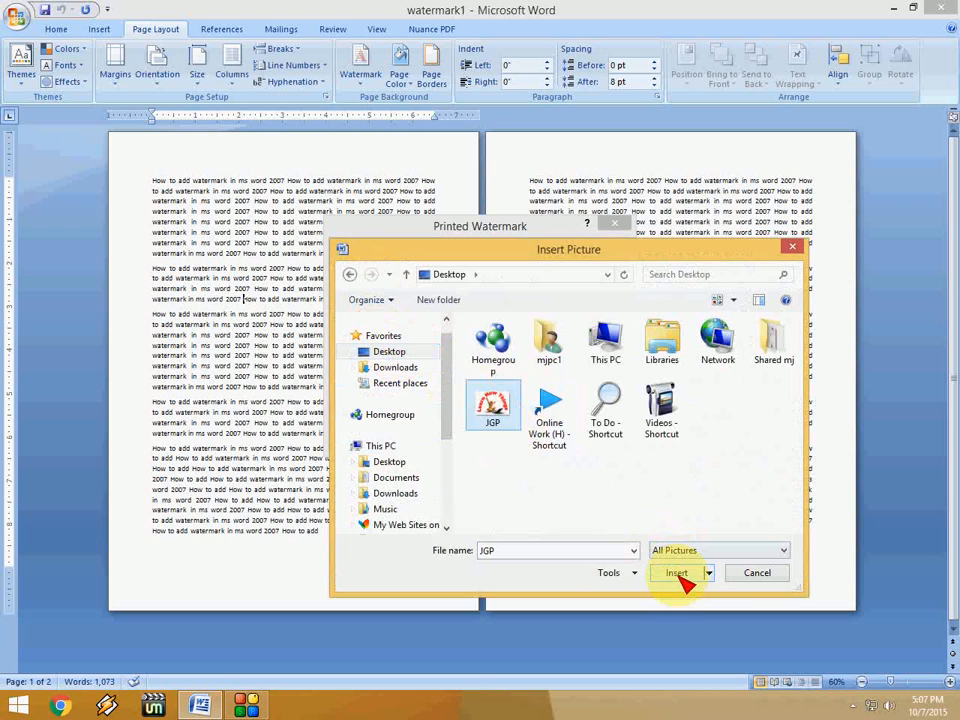
pyautogui.click(676, 572)
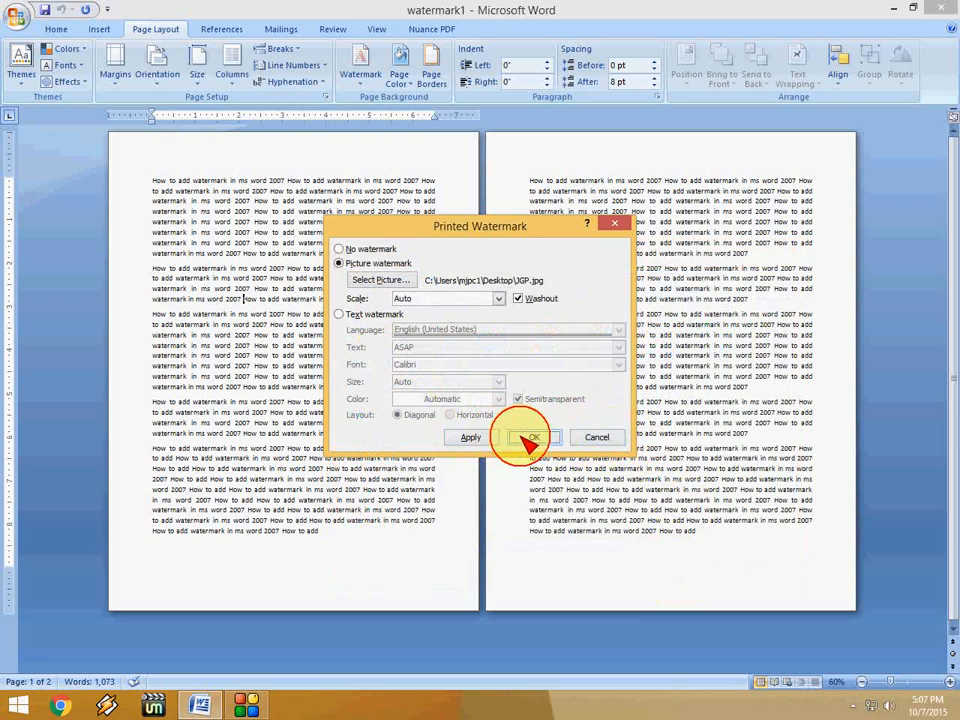
# Apply the JGP picture watermark to the pages, then turn off its Washout fading
pyautogui.click(532, 436)
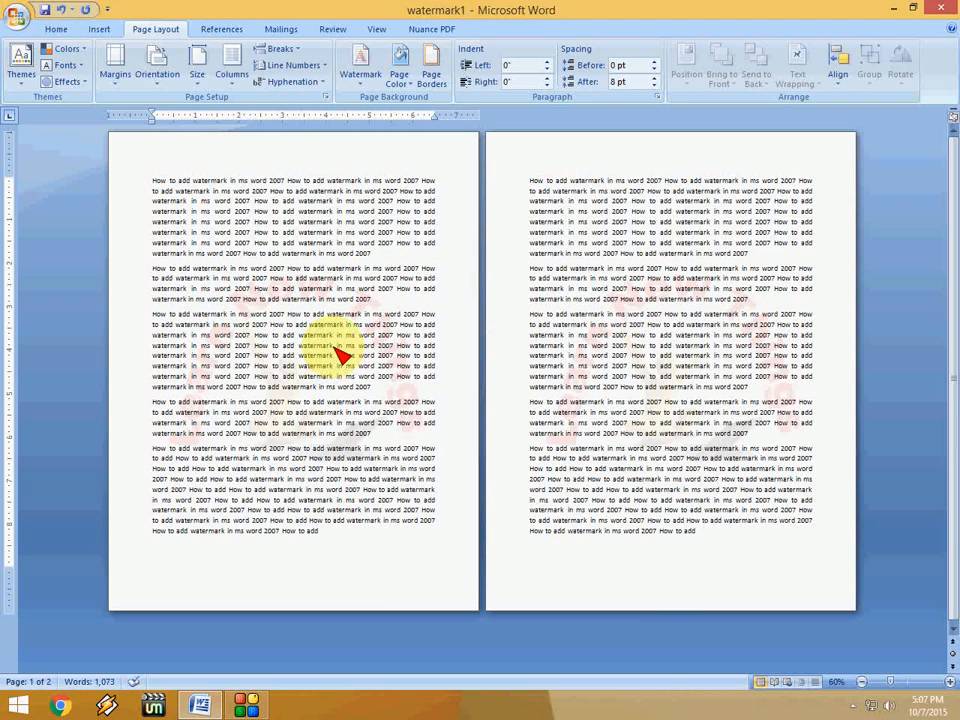
pyautogui.click(244, 298)
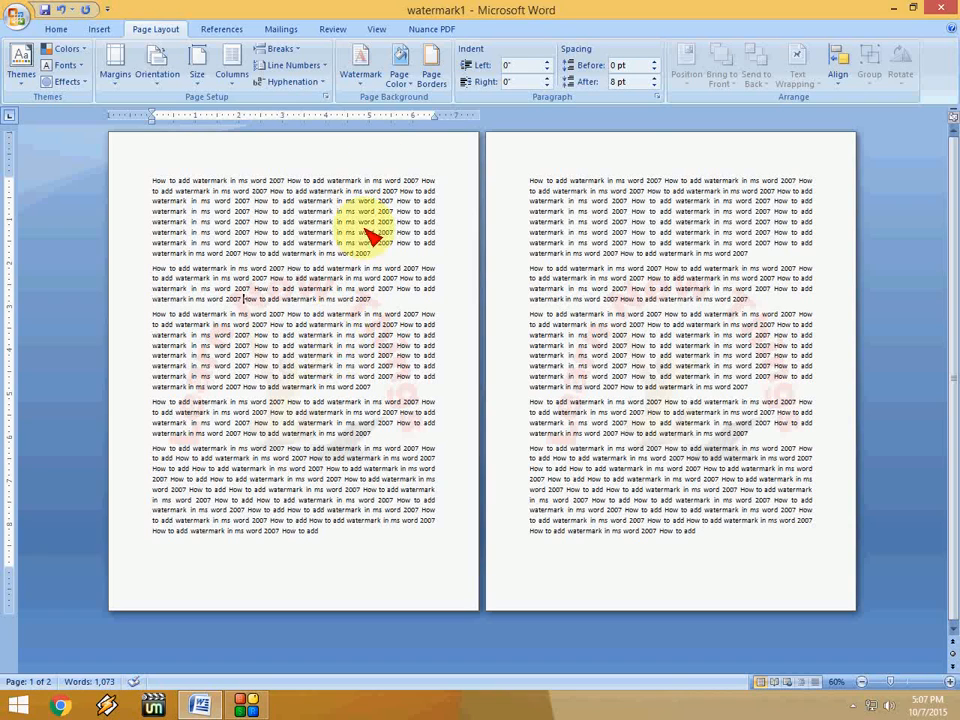
pyautogui.click(360, 62)
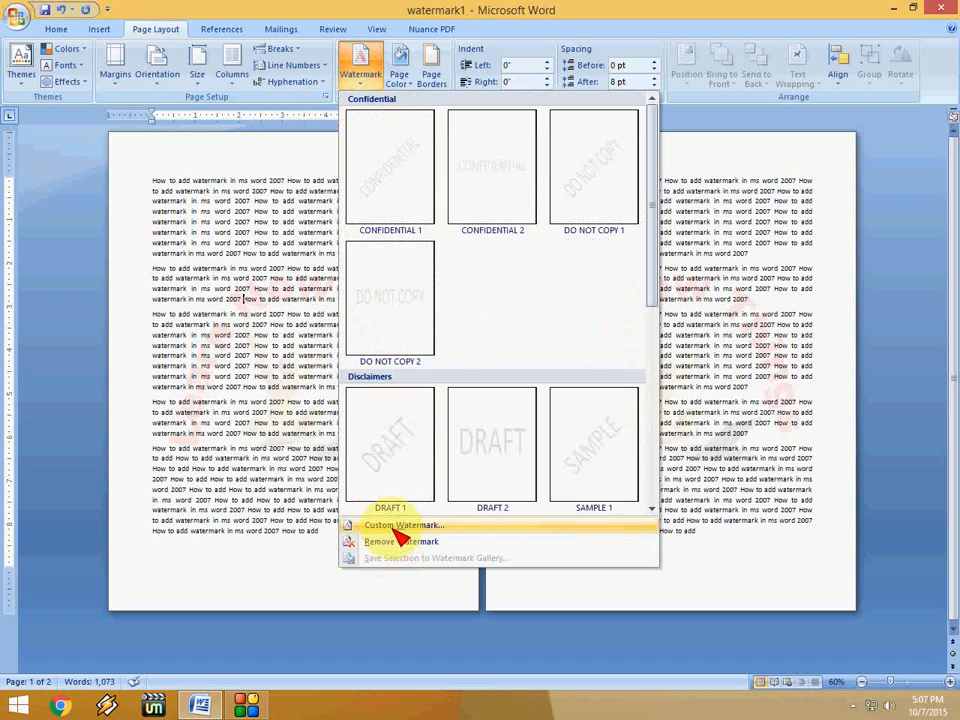
pyautogui.click(404, 524)
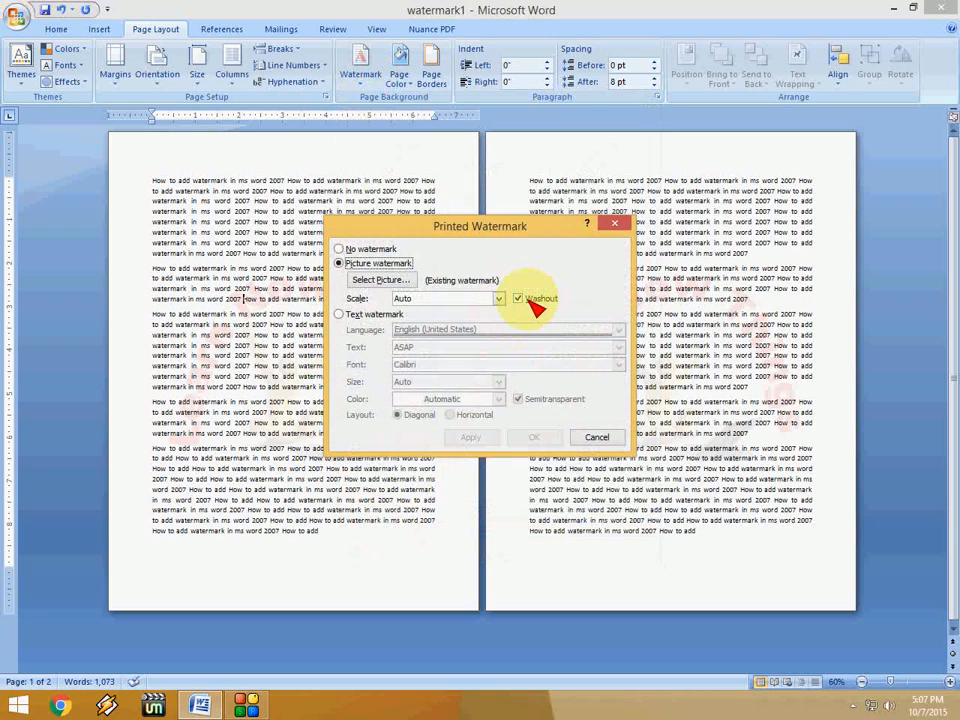
pyautogui.click(518, 298)
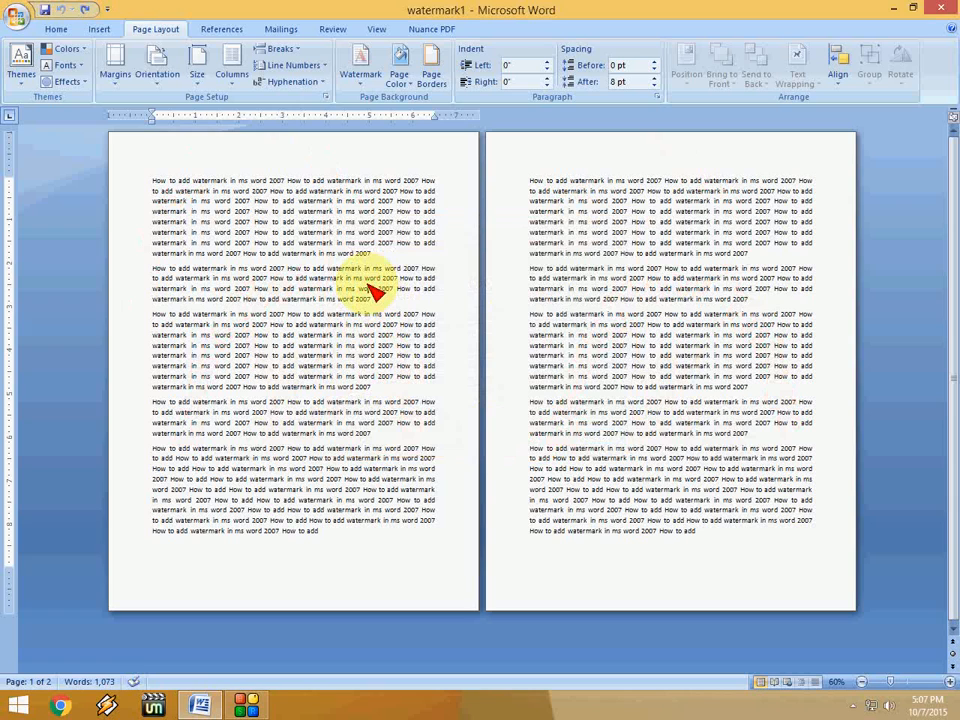
# Switch to a Text watermark reading 'Learn New Things' with Diagonal layout and confirm it
pyautogui.click(360, 68)
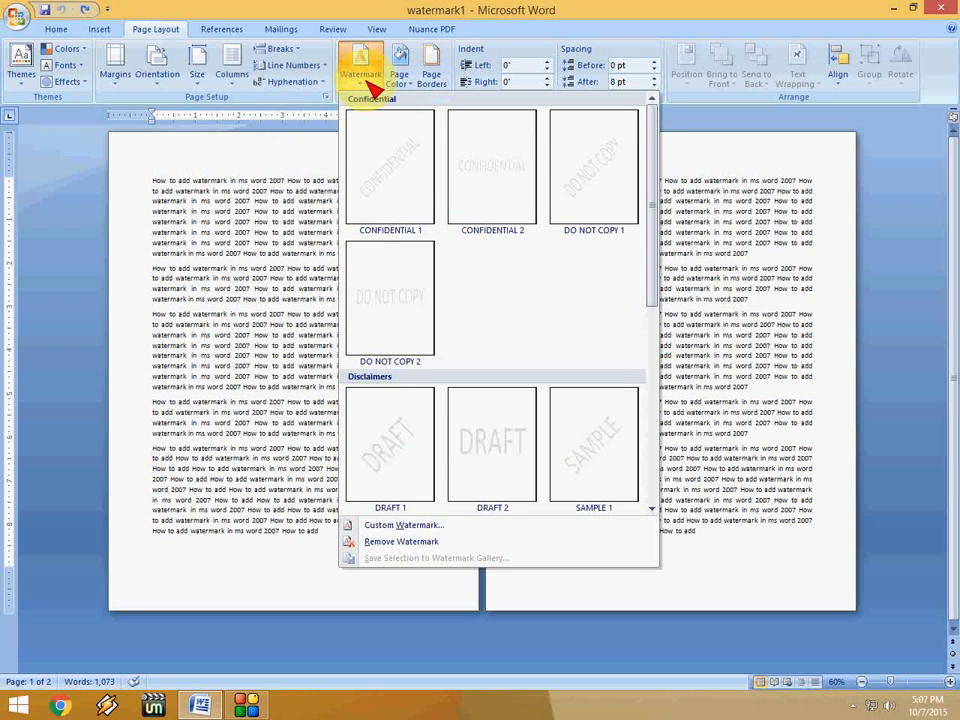
pyautogui.click(404, 524)
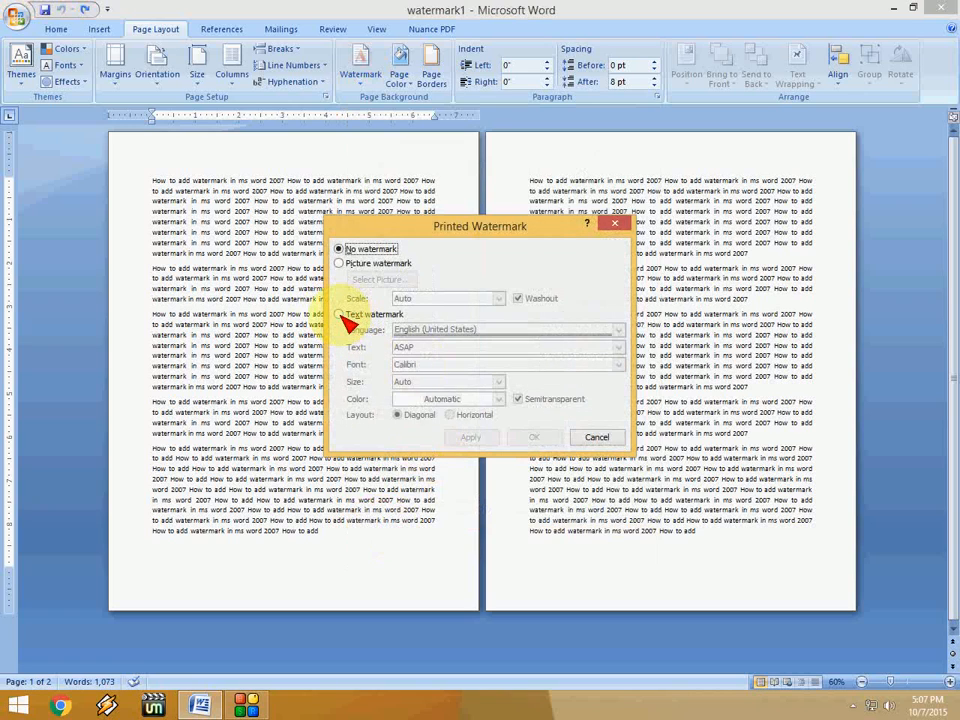
pyautogui.click(340, 314)
pyautogui.write('LK')
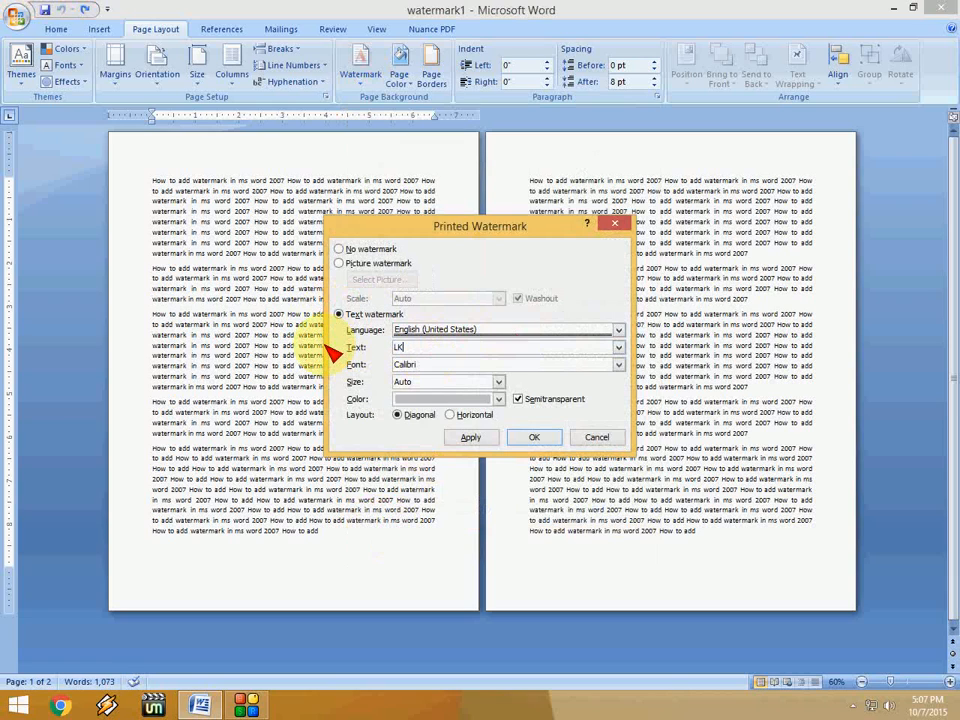
pyautogui.write('Learn New Things')
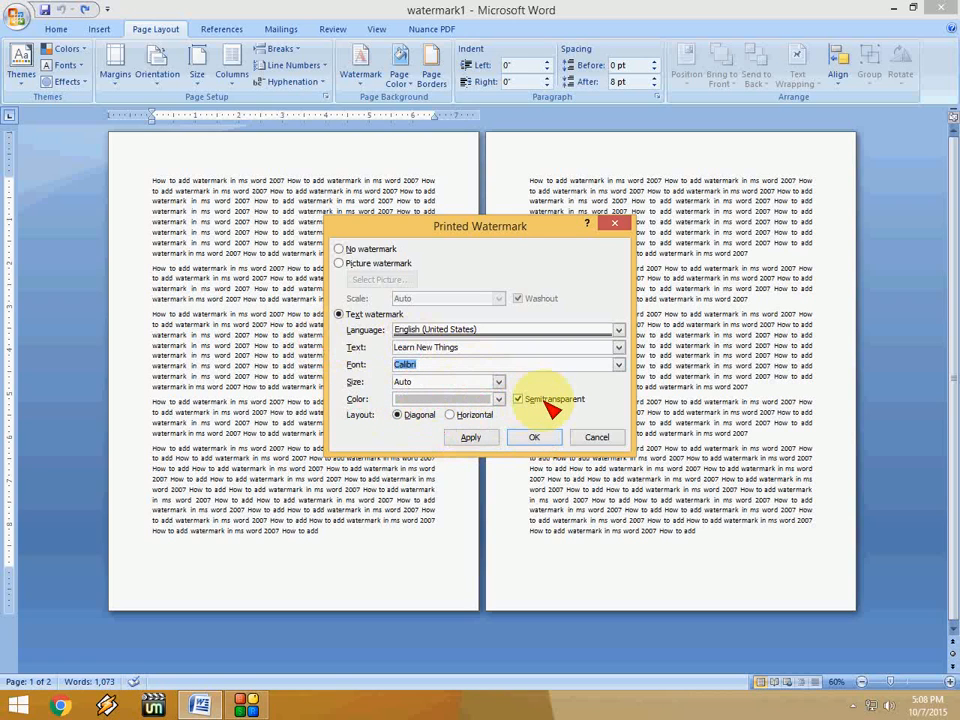
pyautogui.click(534, 436)
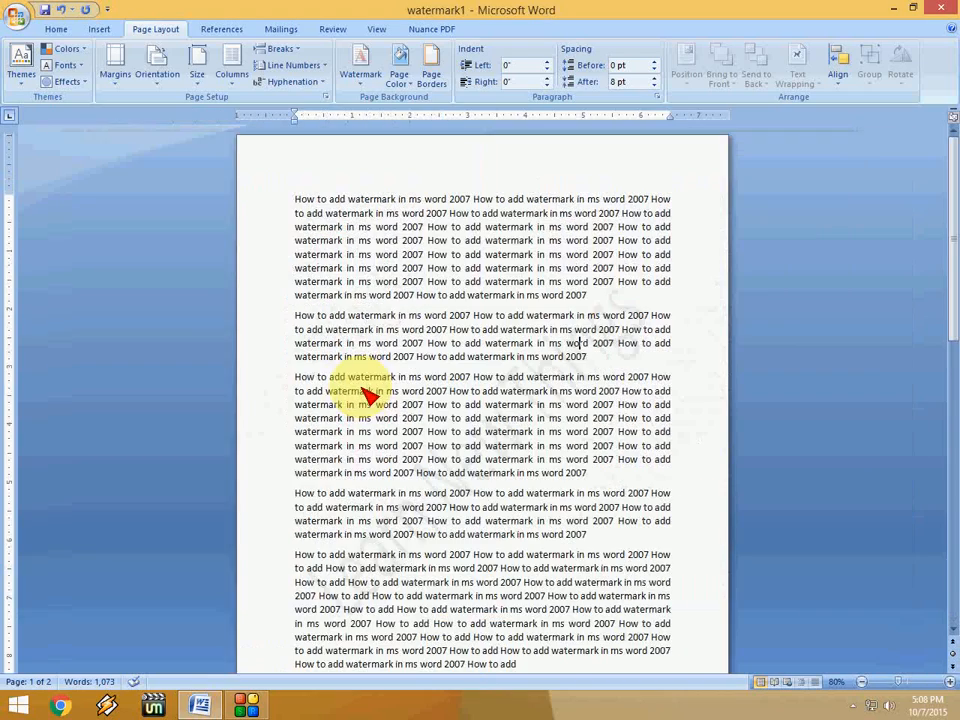
pyautogui.click(856, 680)
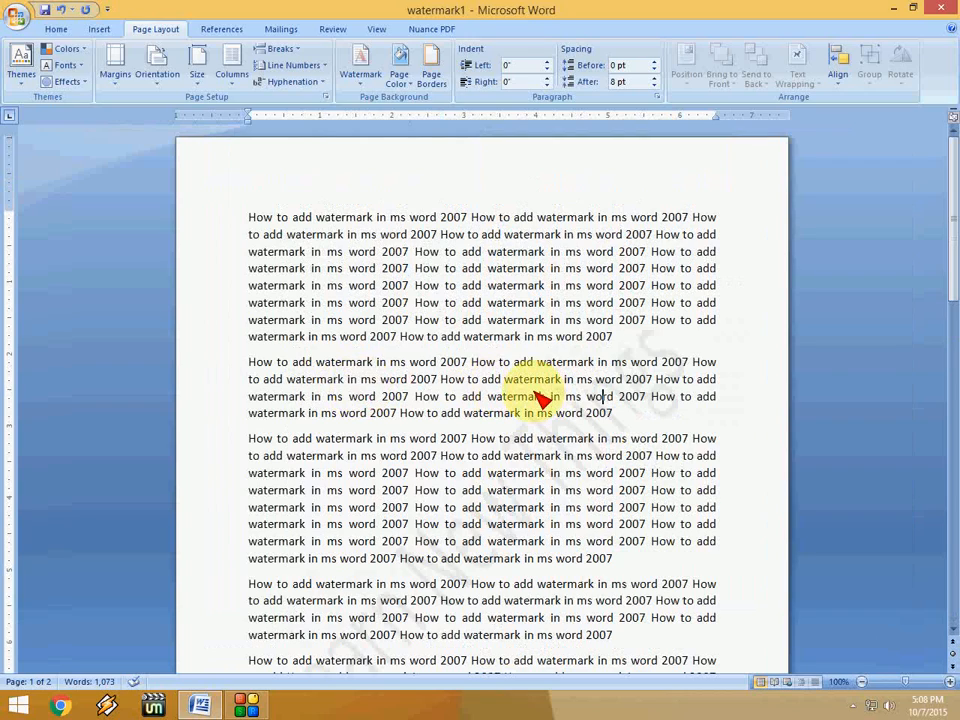
pyautogui.click(842, 680)
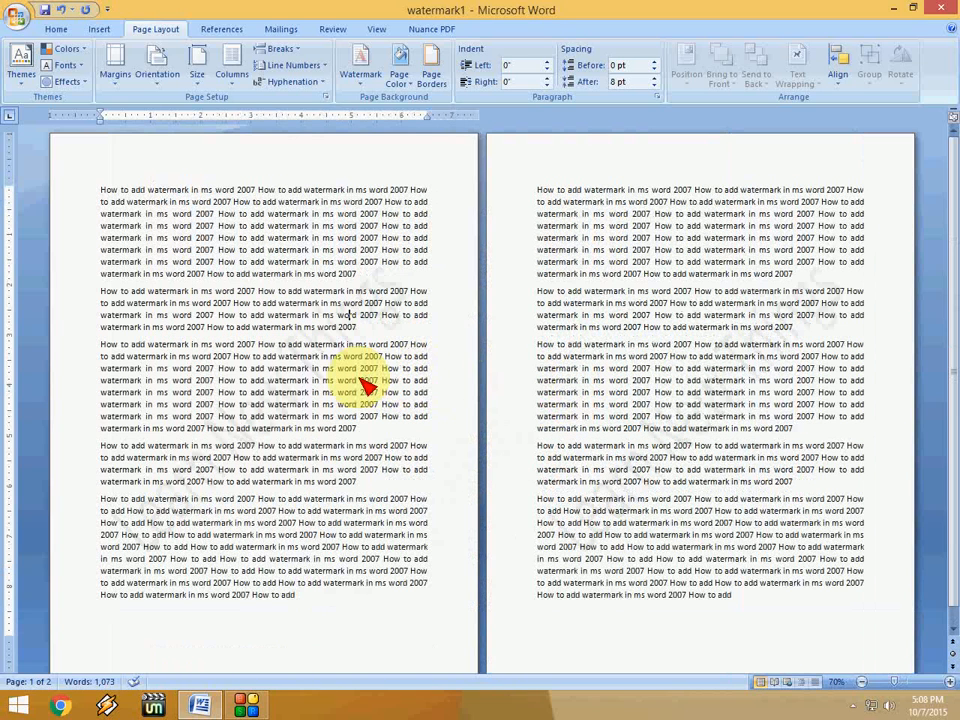
# Uncheck Semitransparent so the 'Learn New Things' watermark shows solid on both pages
pyautogui.click(360, 64)
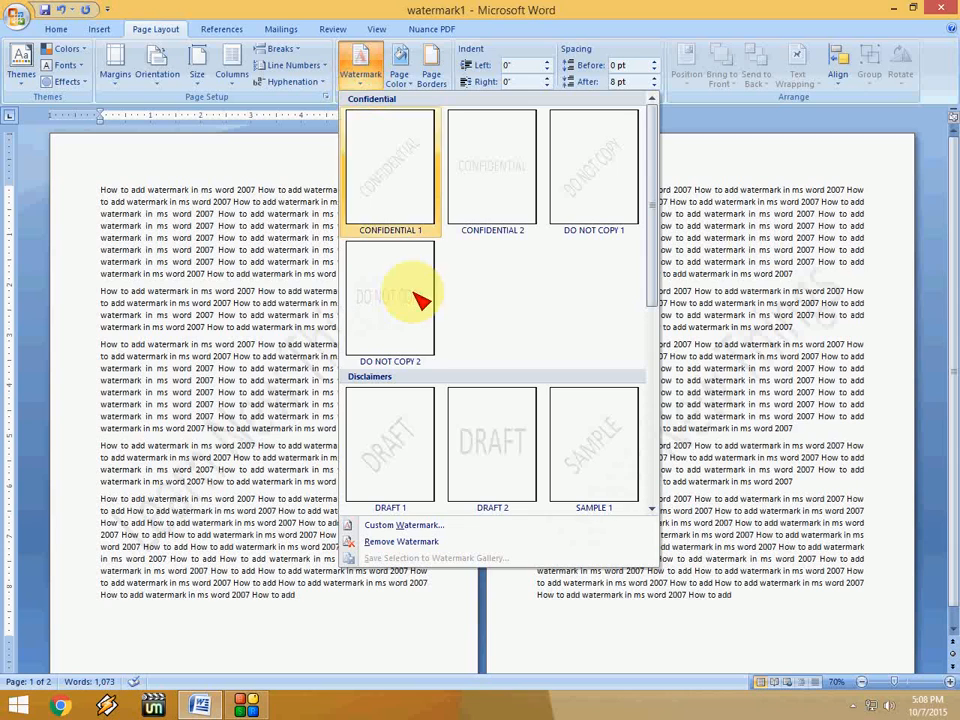
pyautogui.click(404, 524)
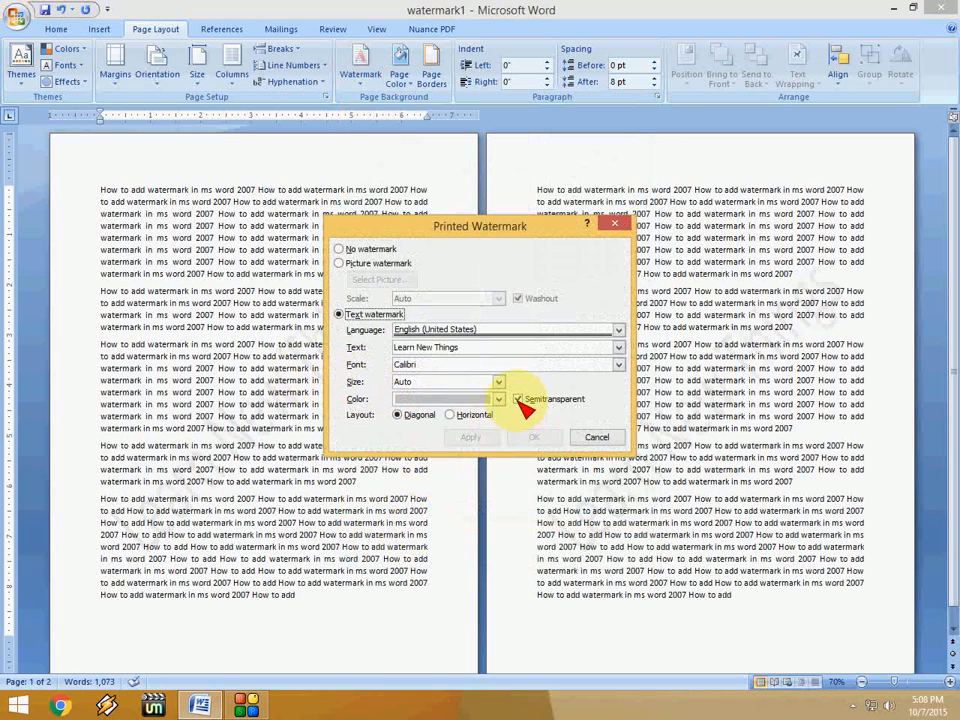
pyautogui.click(518, 400)
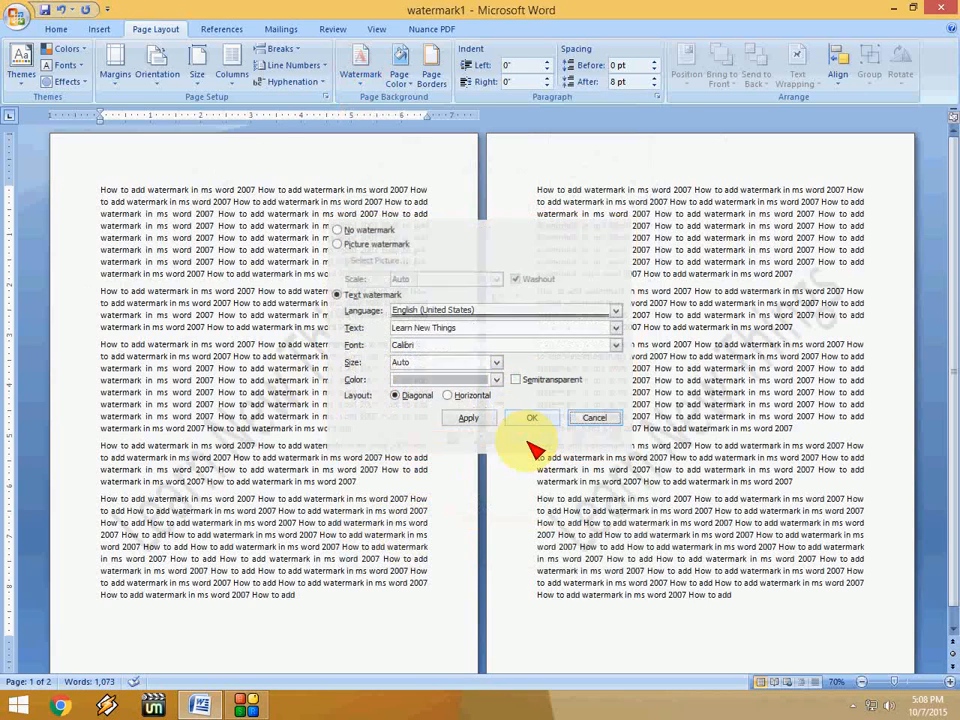
pyautogui.click(532, 418)
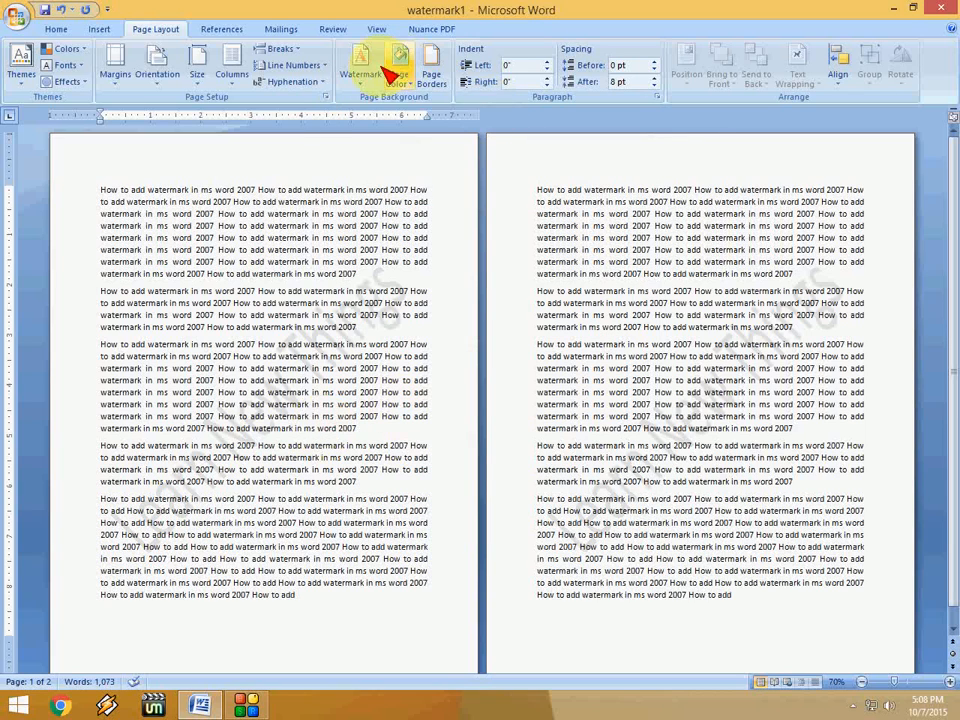
# Change the watermark text to a dark colour and re-apply it across the document
pyautogui.click(360, 64)
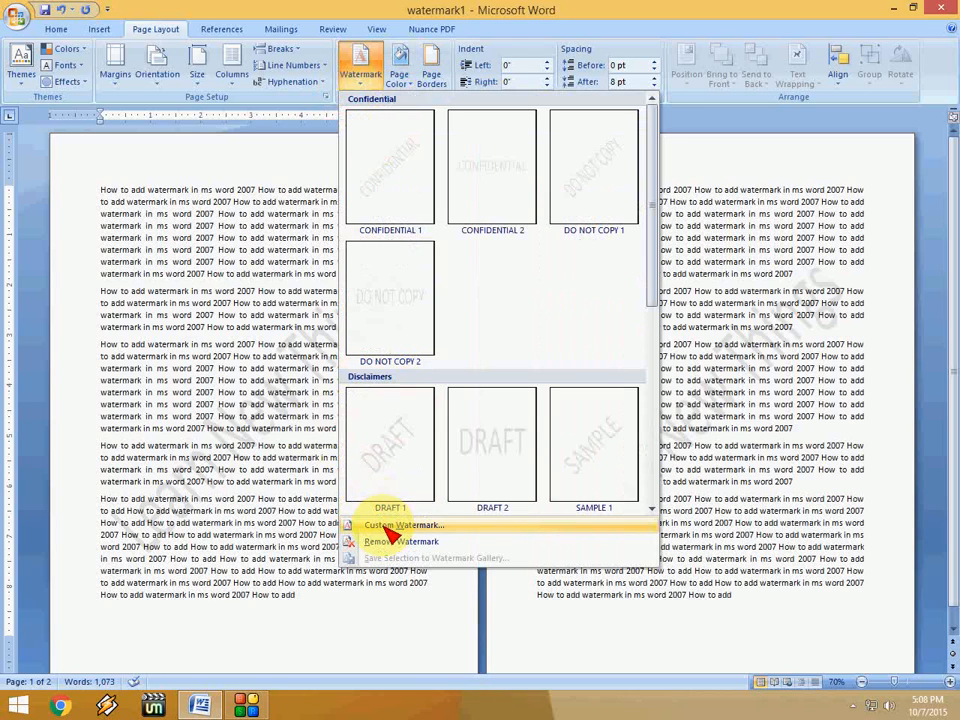
pyautogui.click(400, 524)
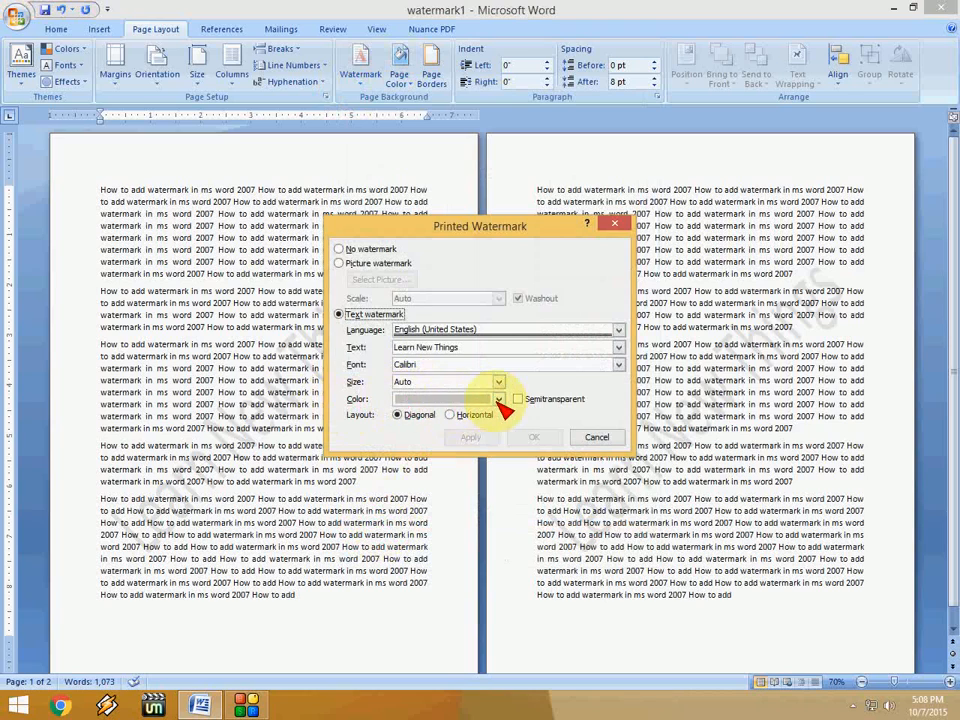
pyautogui.click(498, 398)
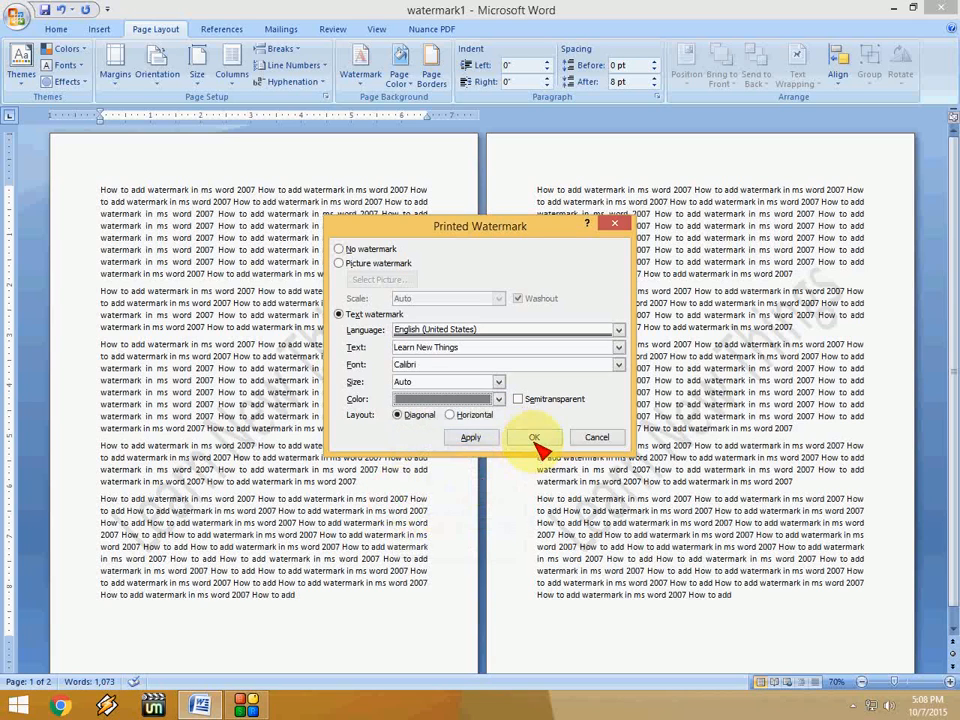
pyautogui.click(534, 436)
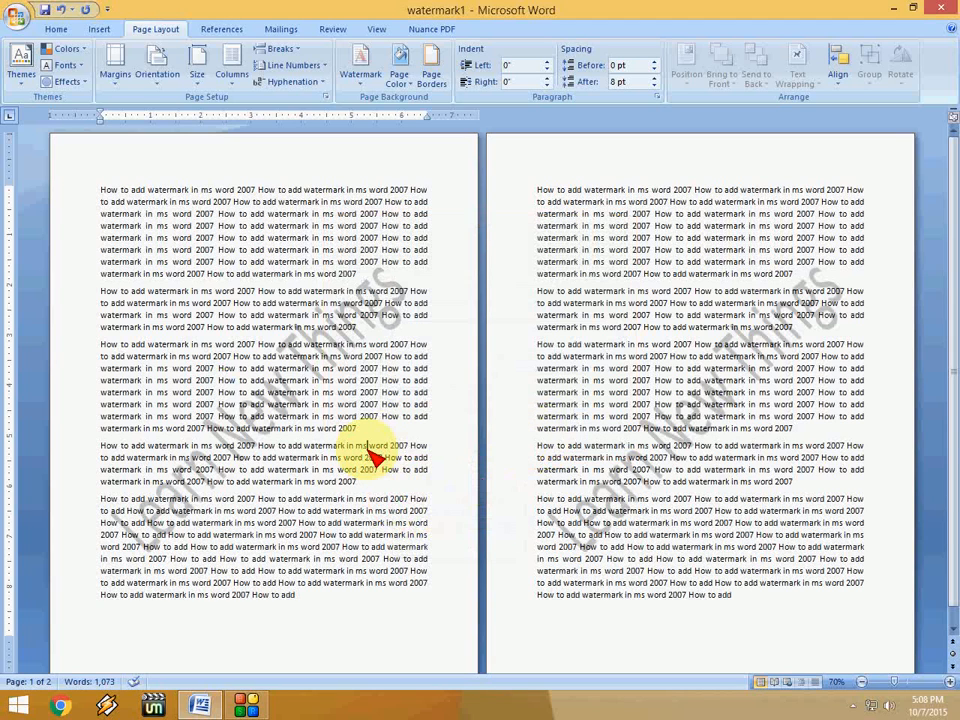